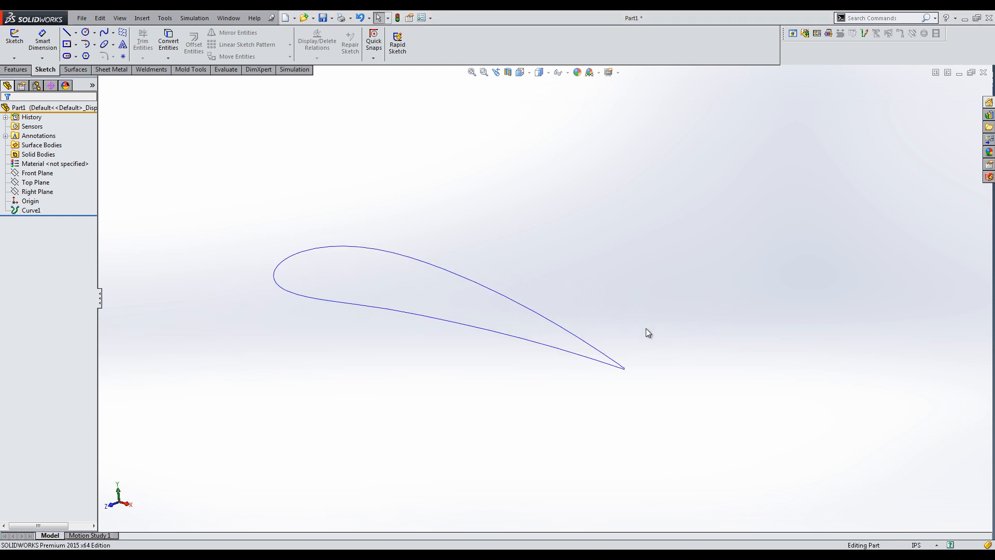
# Add a reference plane offset 2.00 in from the Front Plane.
pyautogui.click(37, 173)
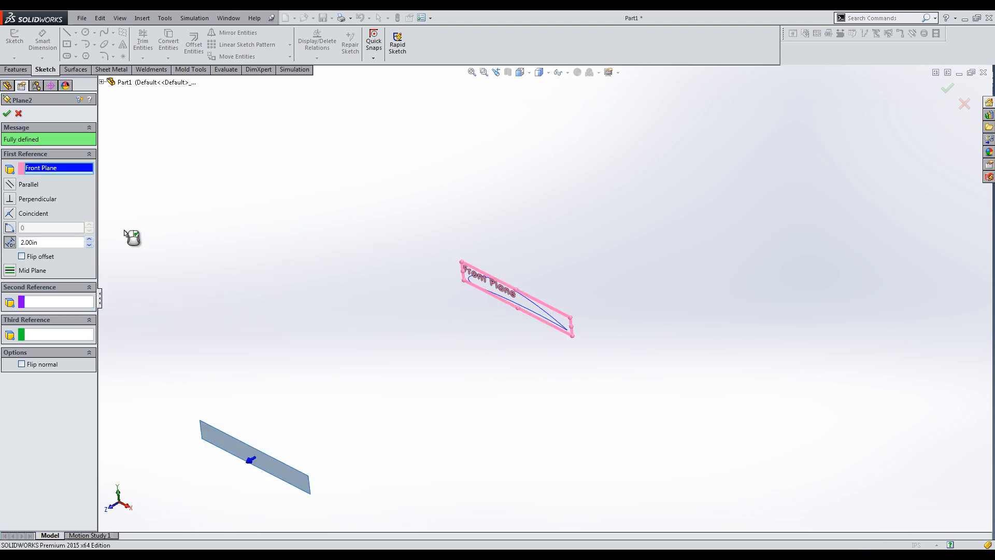
pyautogui.click(7, 113)
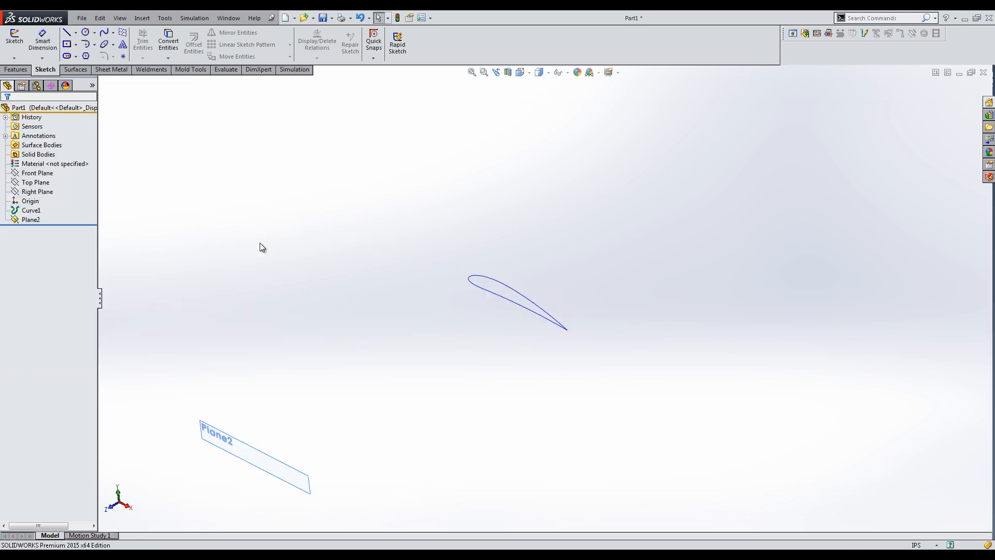
# Sketch on Plane2 and scale the converted airfoil to 0.6 about its leading edge.
pyautogui.rightClick(254, 454)
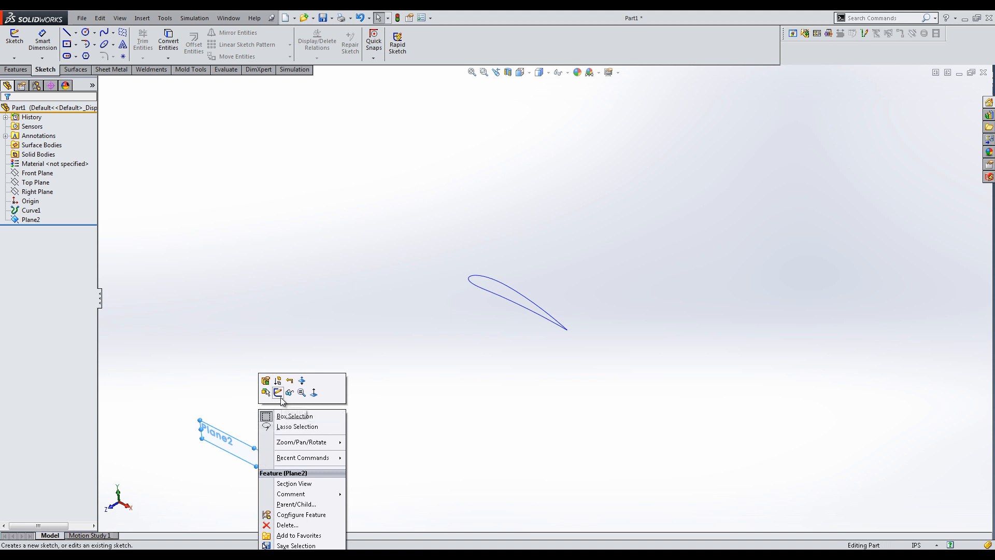
pyautogui.click(266, 380)
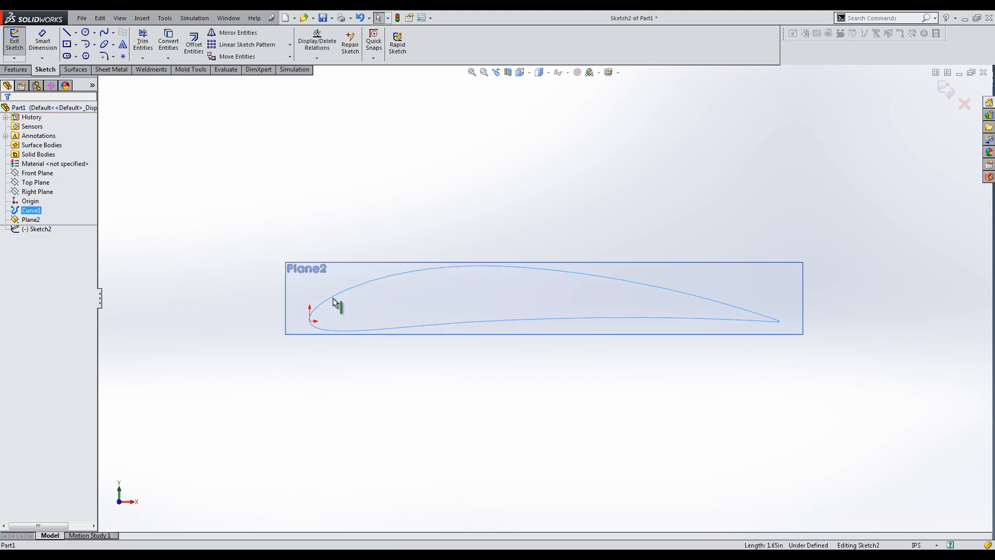
pyautogui.moveTo(193, 43)
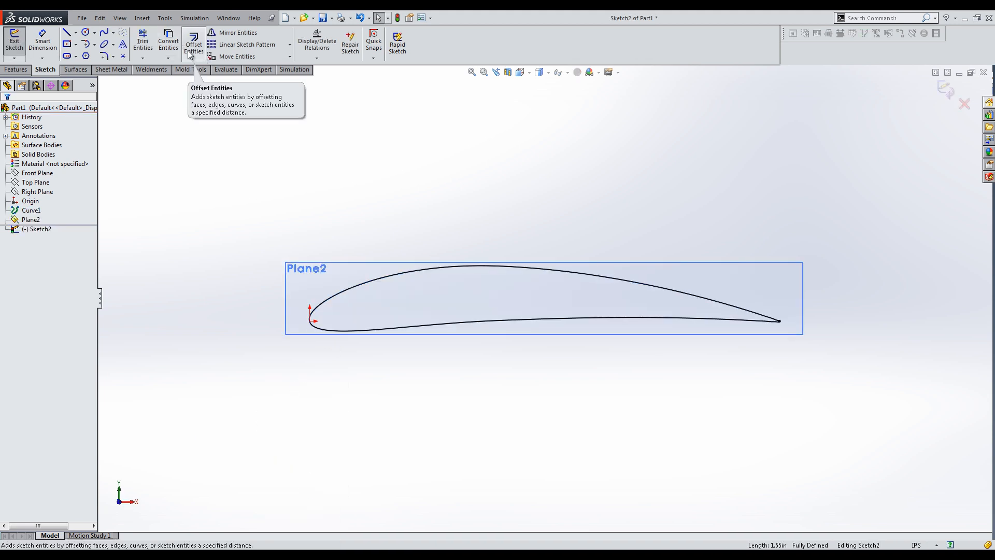
pyautogui.click(164, 17)
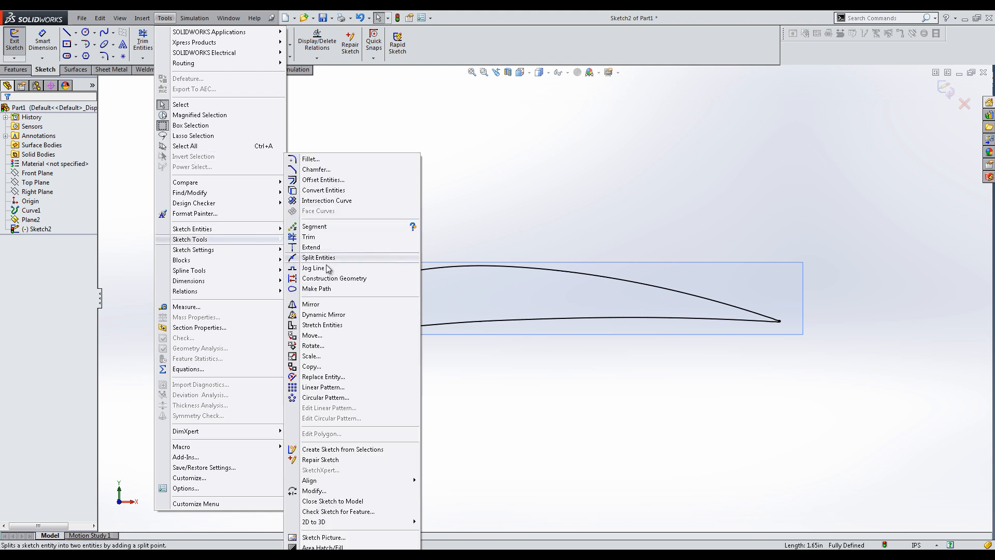
pyautogui.click(311, 356)
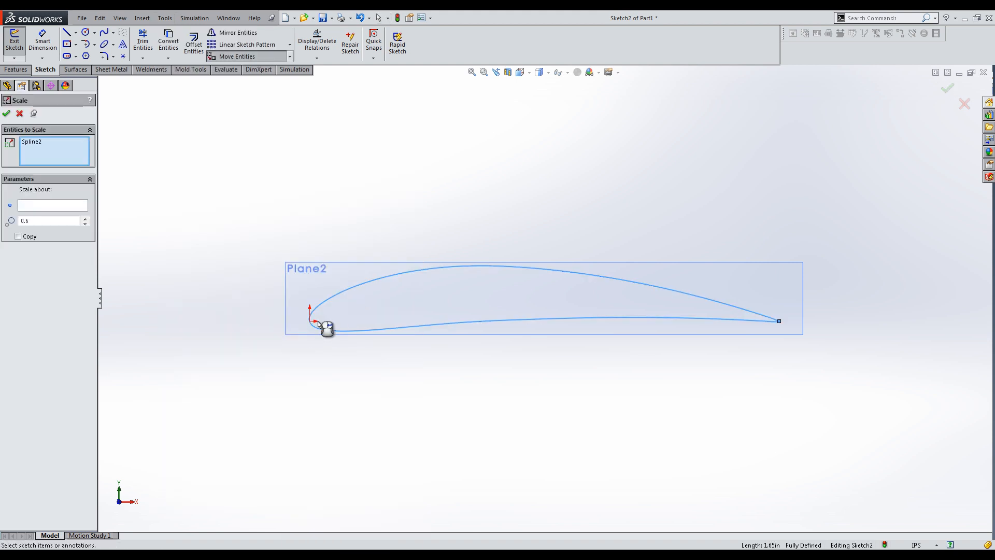
pyautogui.click(52, 205)
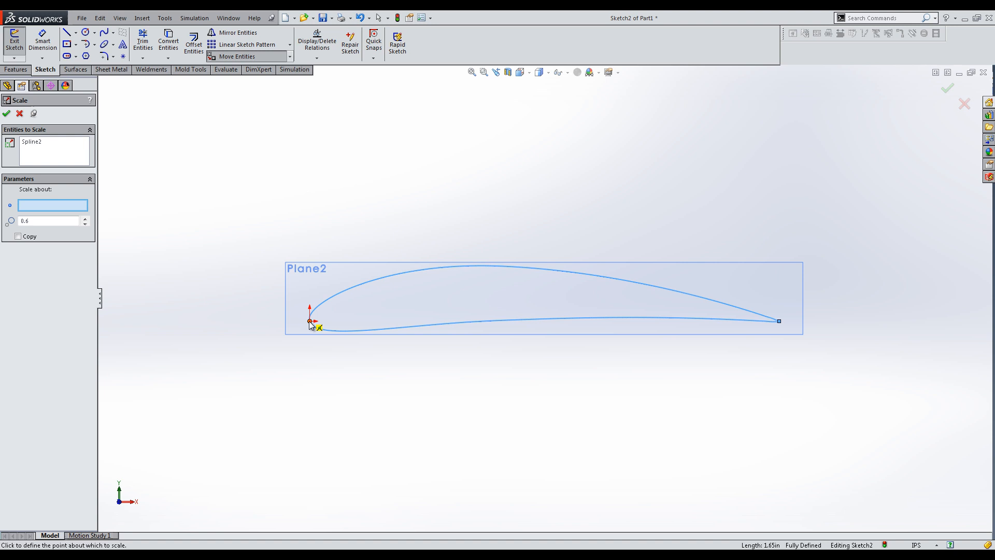
pyautogui.click(310, 321)
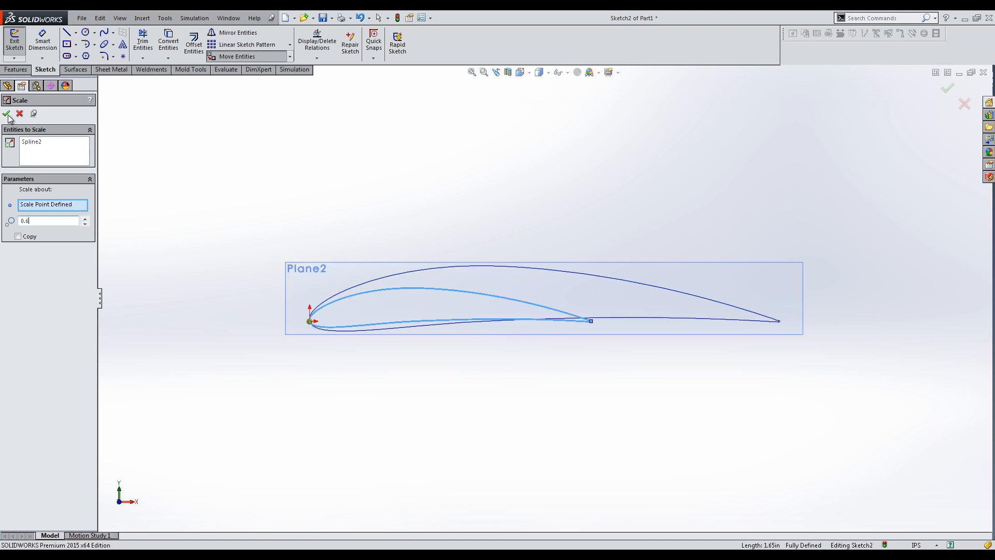
pyautogui.click(5, 113)
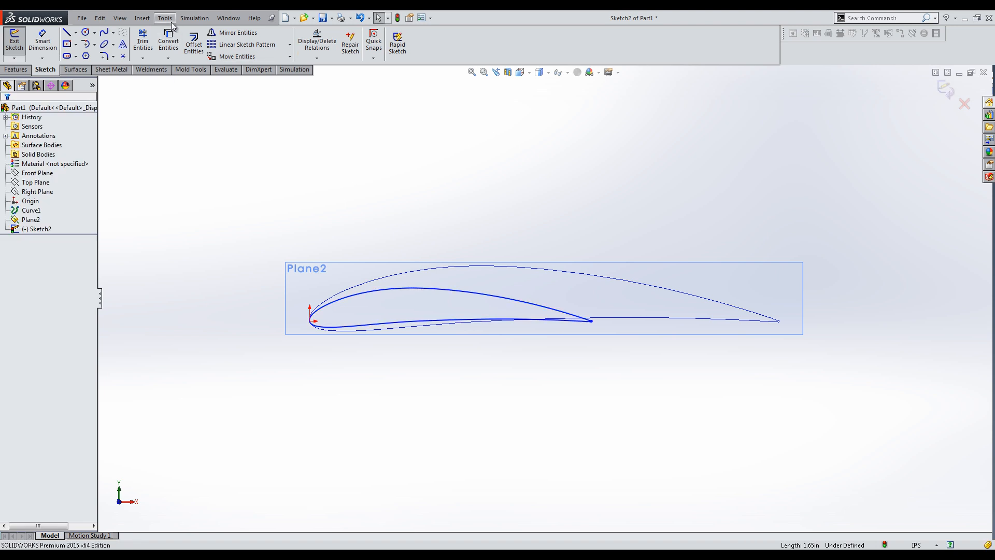
# Twist the scaled airfoil by rotating it about its leading edge.
pyautogui.click(164, 17)
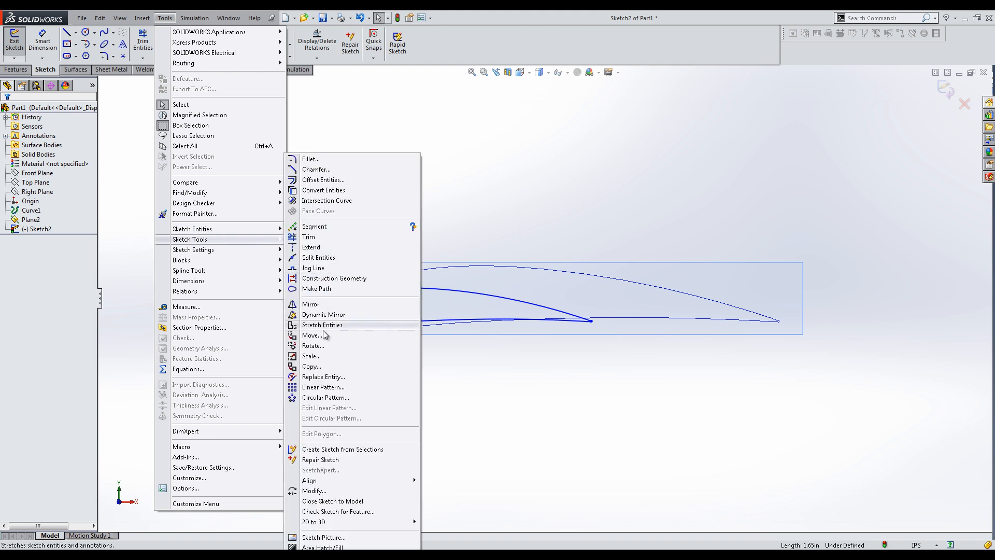
pyautogui.click(314, 346)
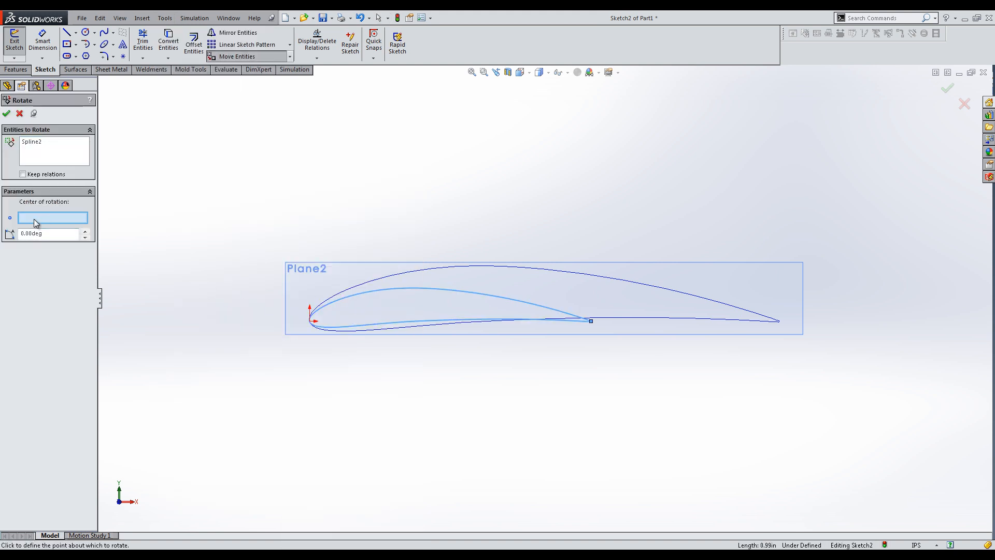
pyautogui.click(311, 319)
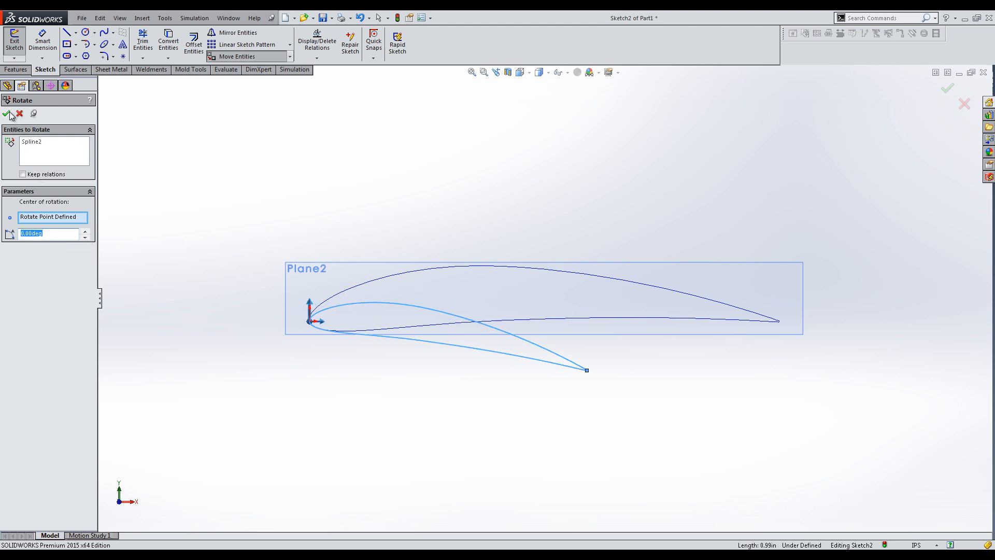
pyautogui.click(6, 113)
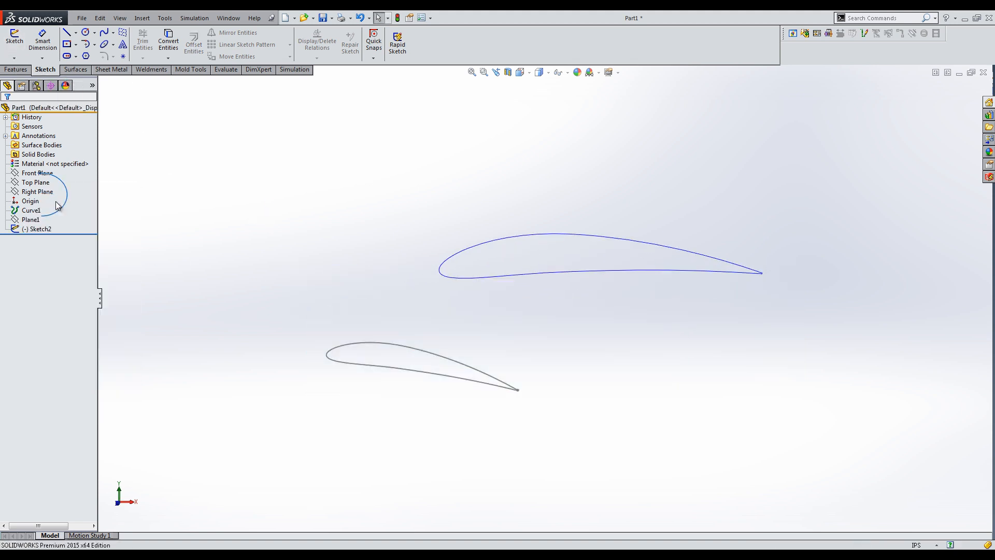
# Convert the airfoil into a Front Plane sketch and rotate it about the leading edge.
pyautogui.click(37, 173)
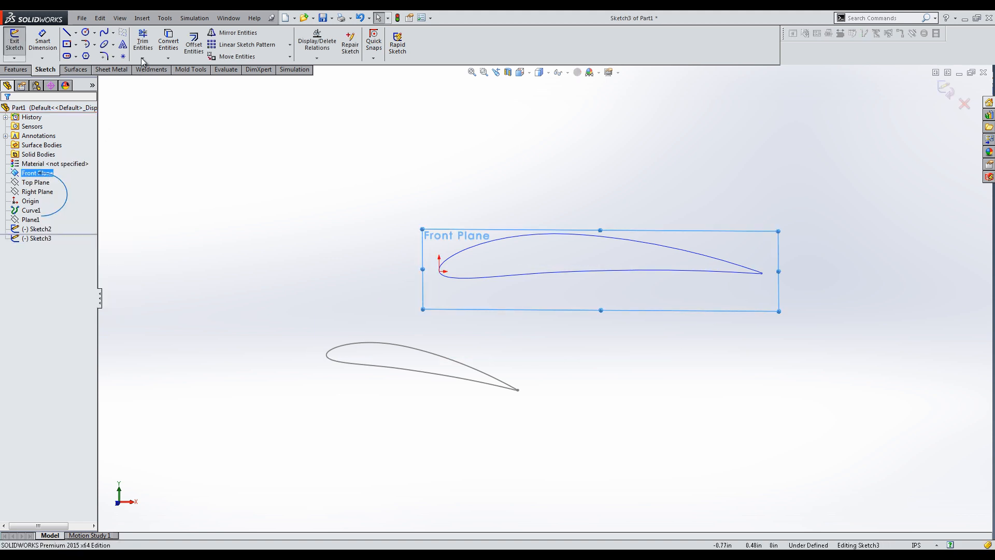
pyautogui.click(168, 42)
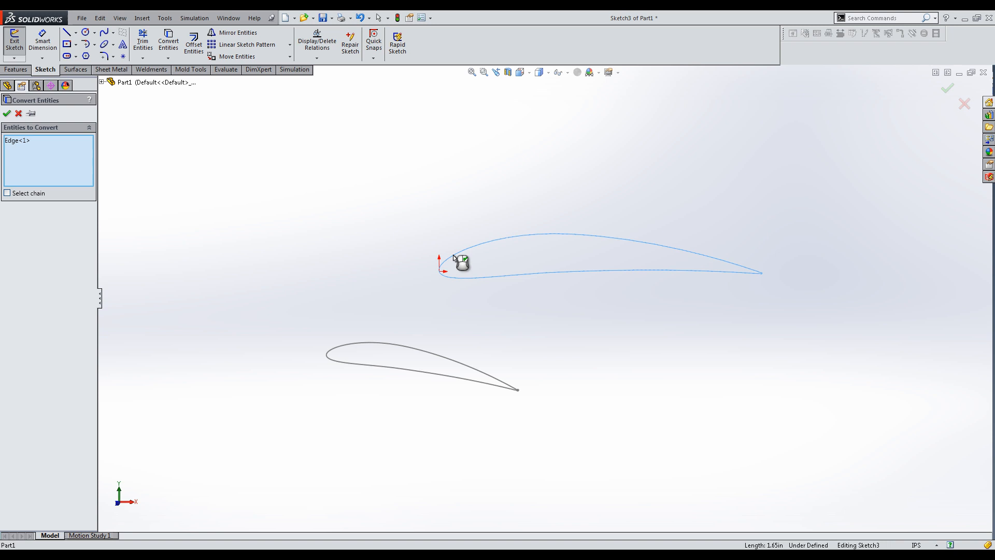
pyautogui.click(7, 113)
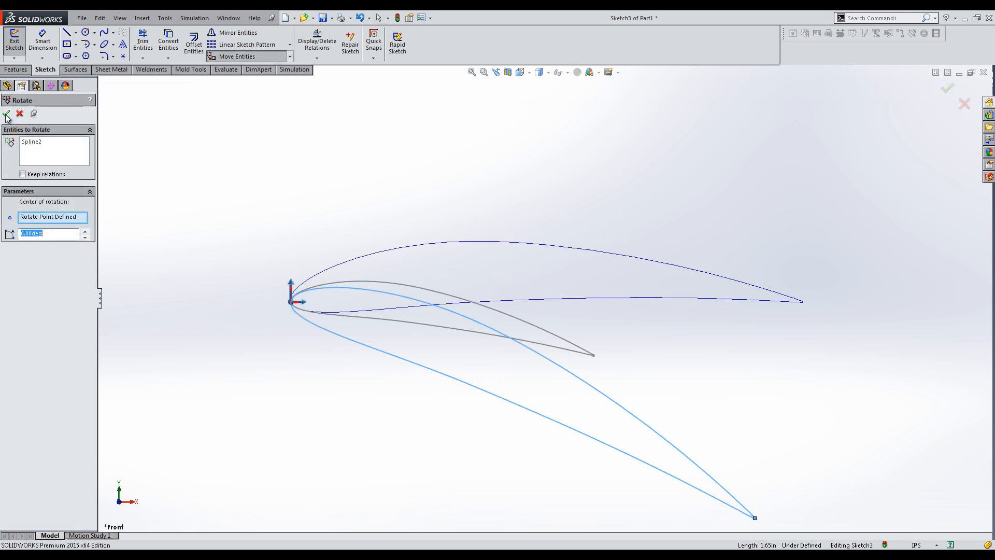
pyautogui.click(6, 113)
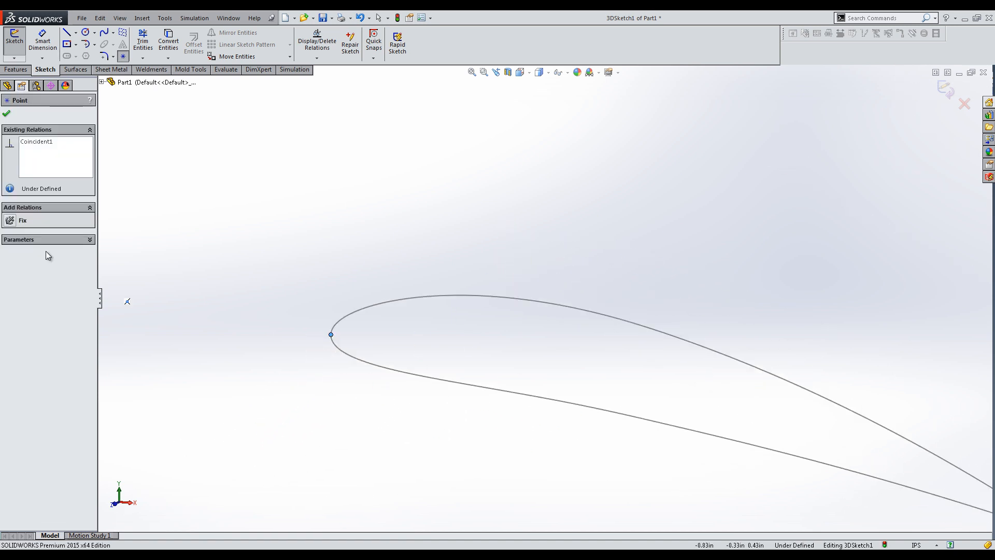
# Draw guide splines between the two profile positions and fully define the 3D sketch.
pyautogui.click(7, 113)
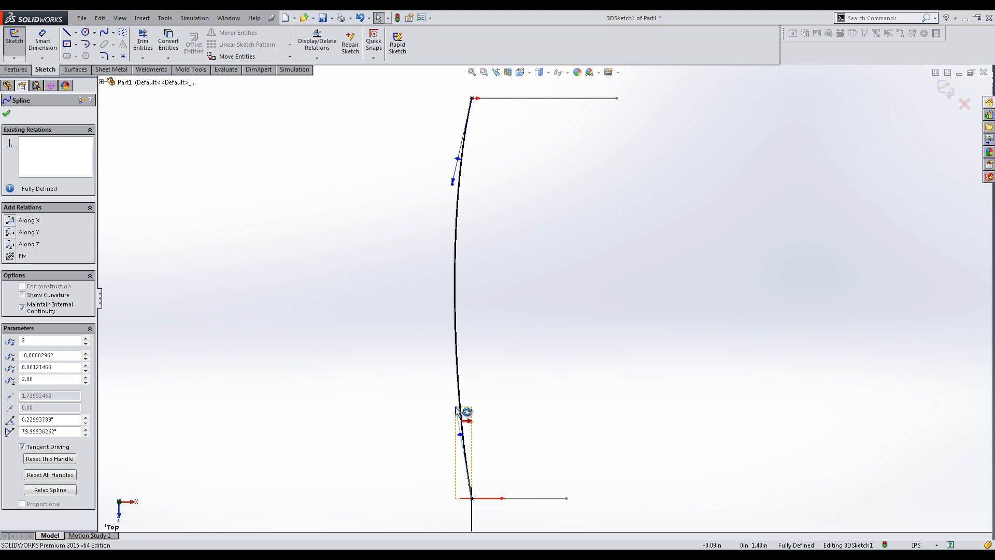
pyautogui.click(7, 113)
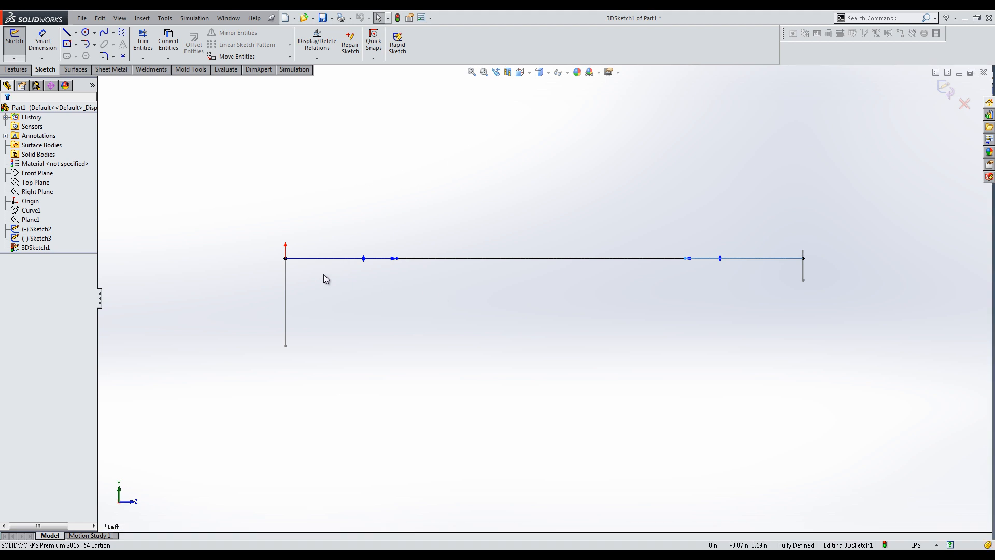
pyautogui.moveTo(624, 273)
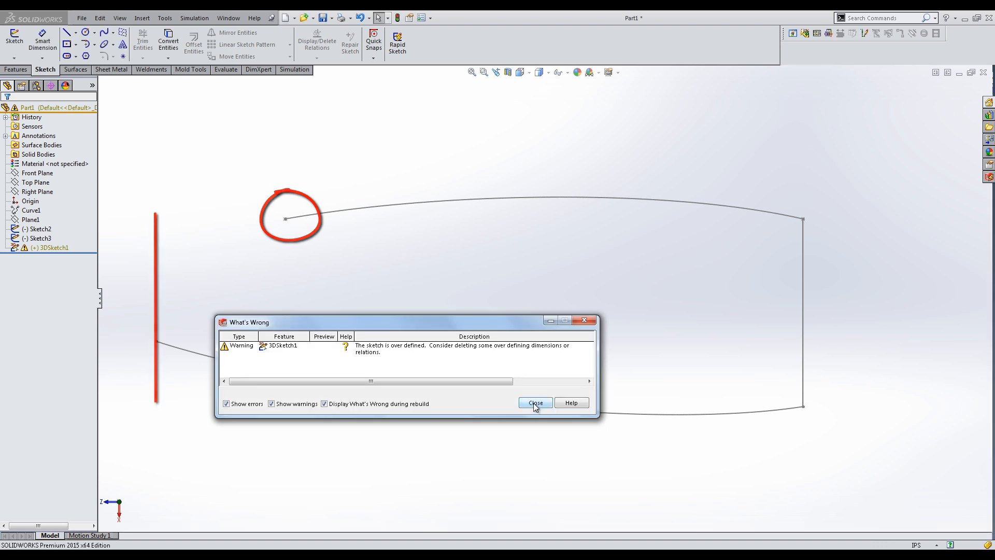
# Dismiss the over-defined warning and accept the spline endpoint's leading-edge relations.
pyautogui.click(535, 402)
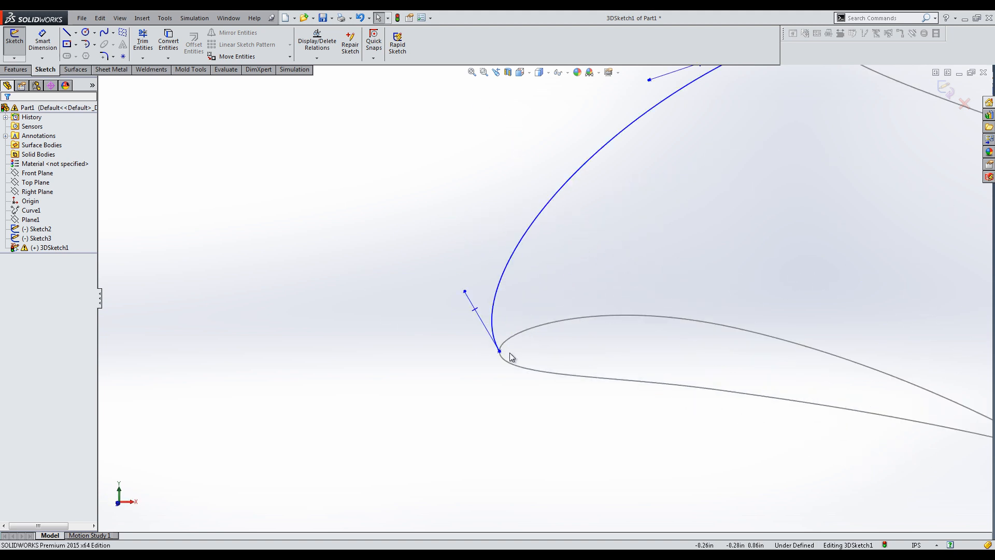
pyautogui.click(500, 350)
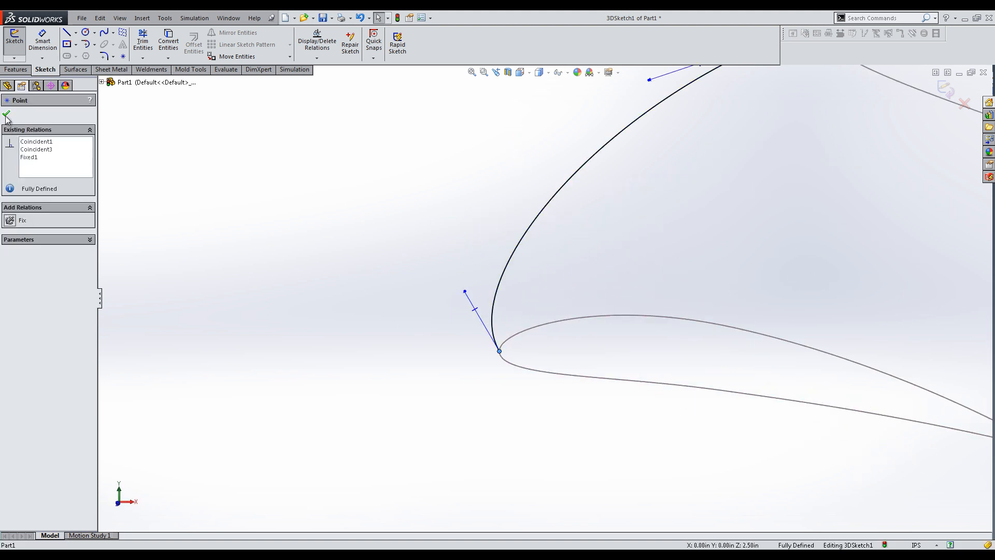
pyautogui.click(6, 114)
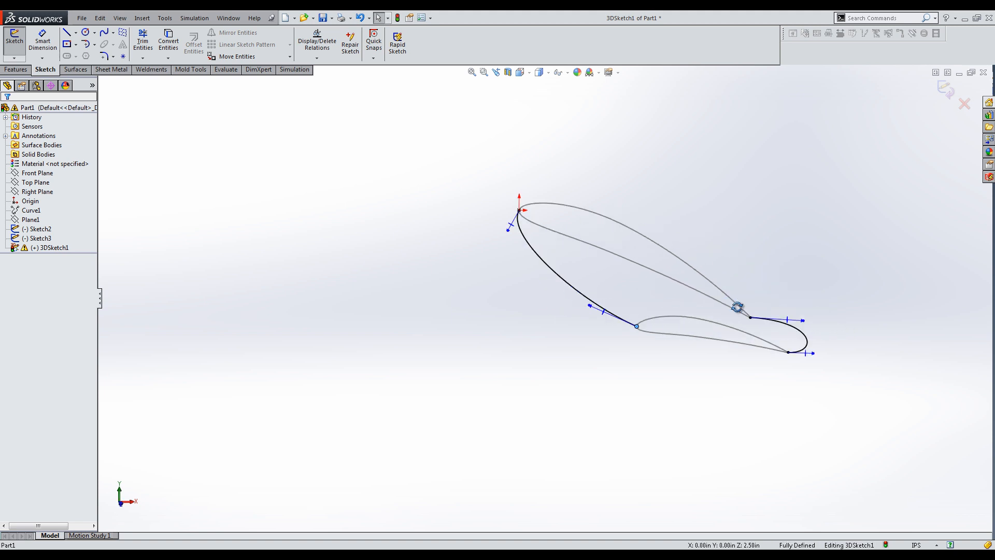
# Turn the view around the guide splines to check the twist, then select the upper spline.
pyautogui.press('alt+Right')
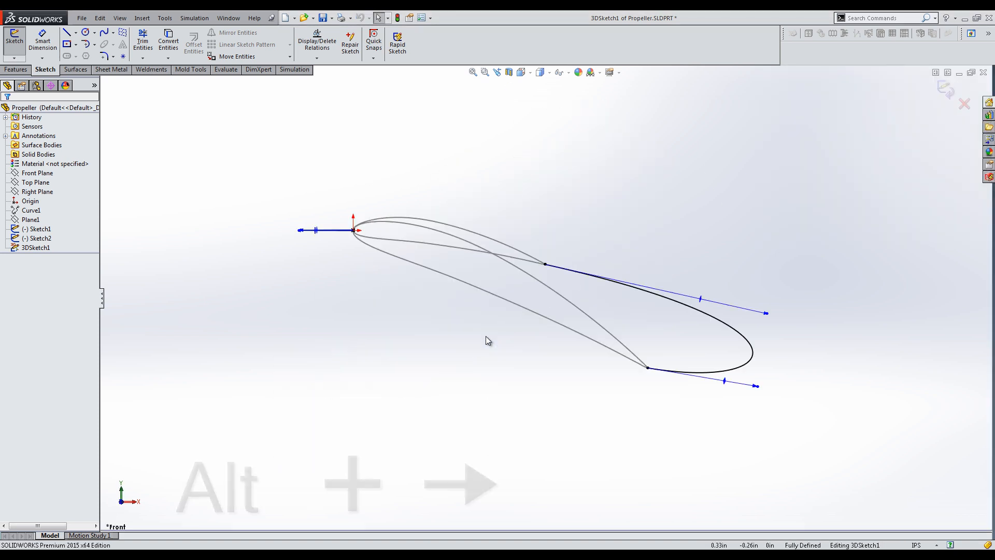
pyautogui.press('Alt+Right')
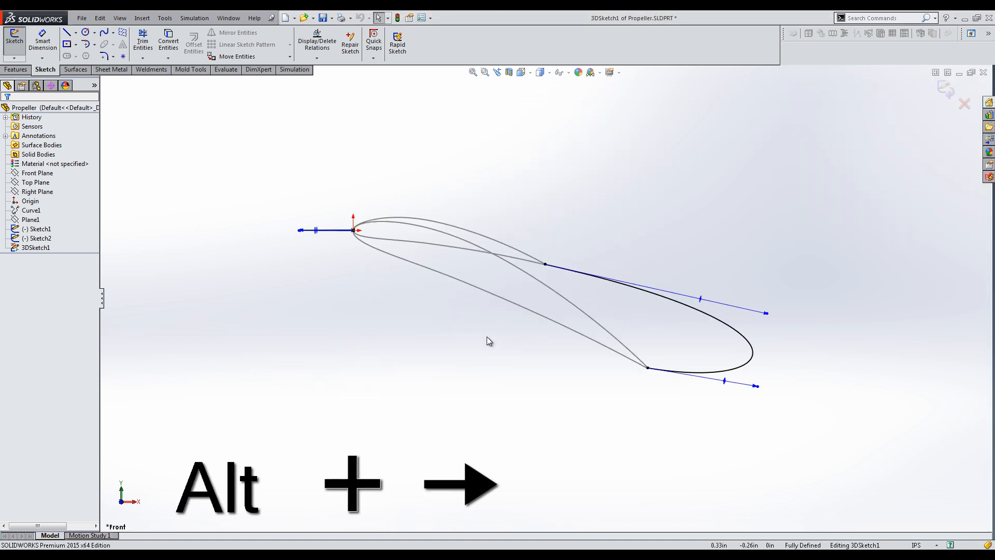
pyautogui.press('alt+Right')
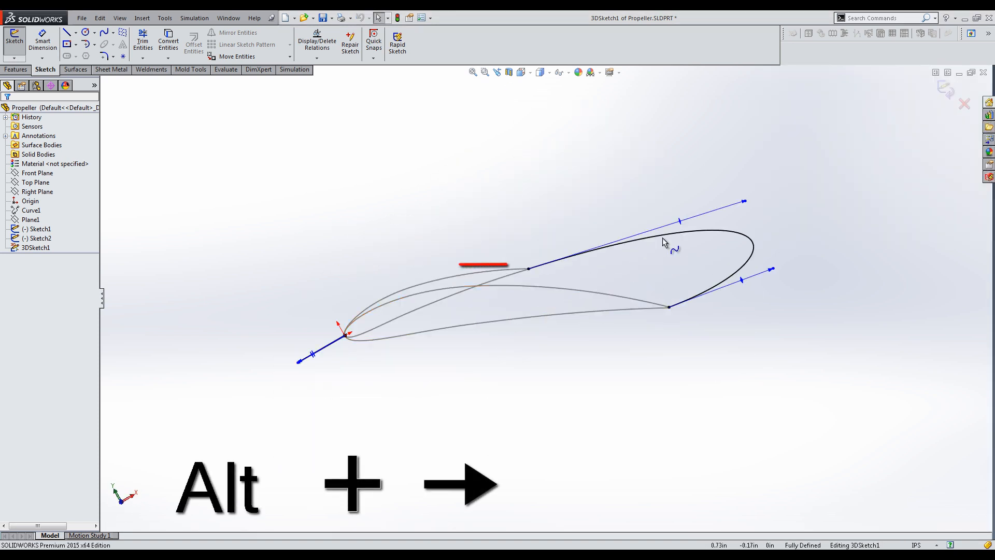
pyautogui.click(741, 246)
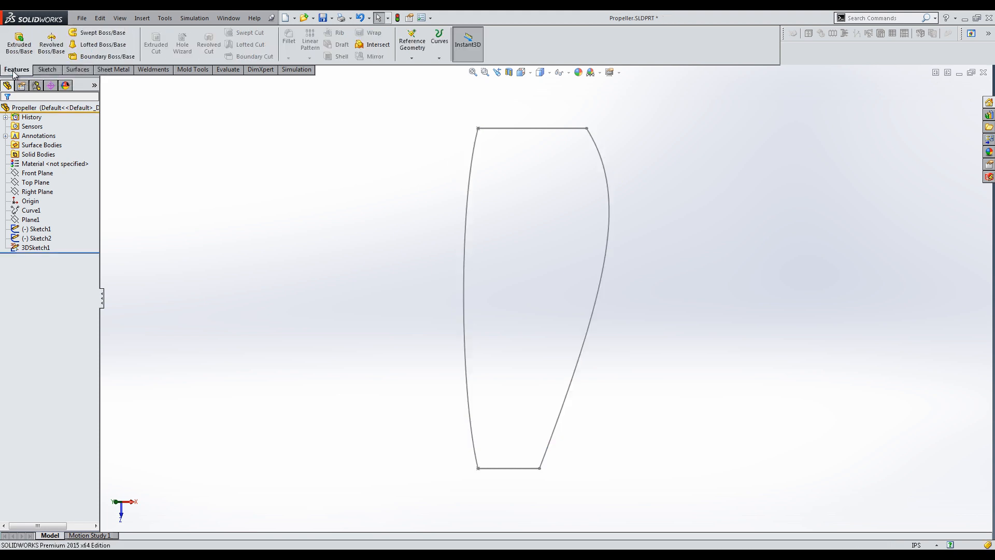
# Loft Sketch3 and Sketch2 along the 3D sketch guide curves into a solid blade.
pyautogui.click(100, 45)
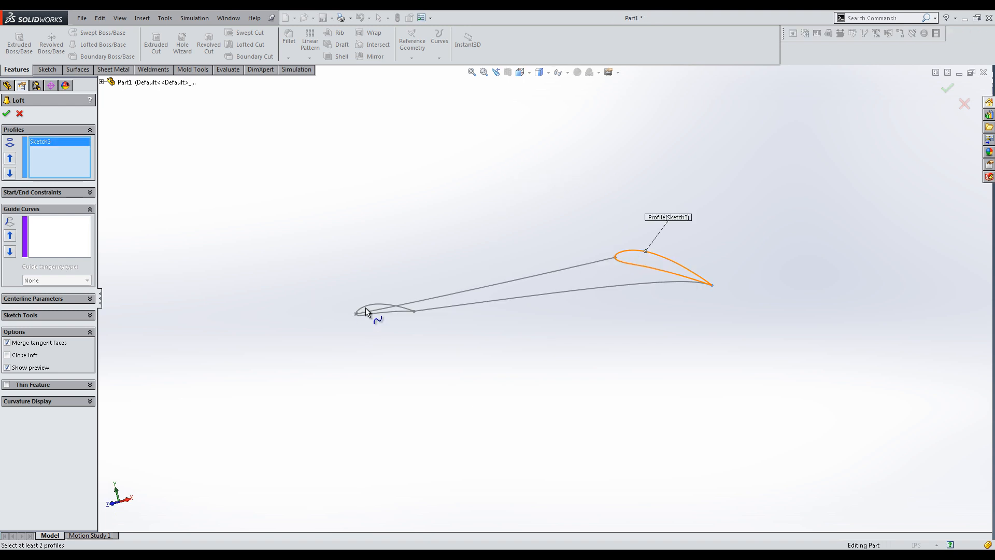
pyautogui.click(364, 306)
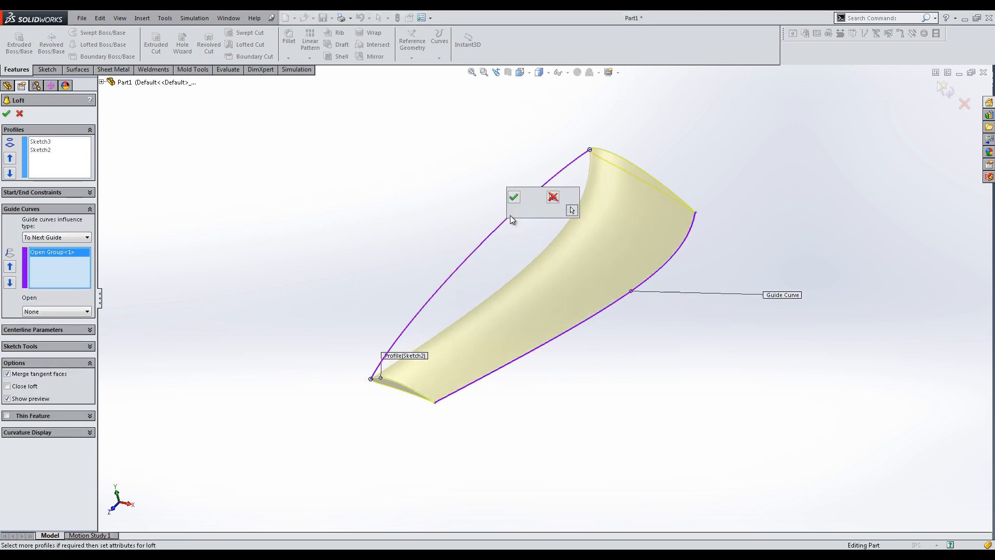
pyautogui.click(514, 197)
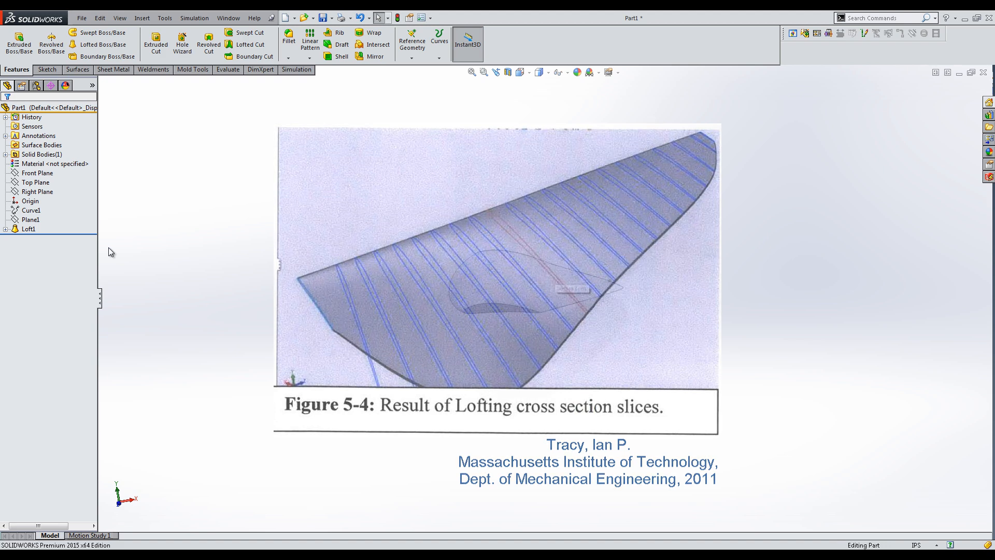
pyautogui.click(38, 192)
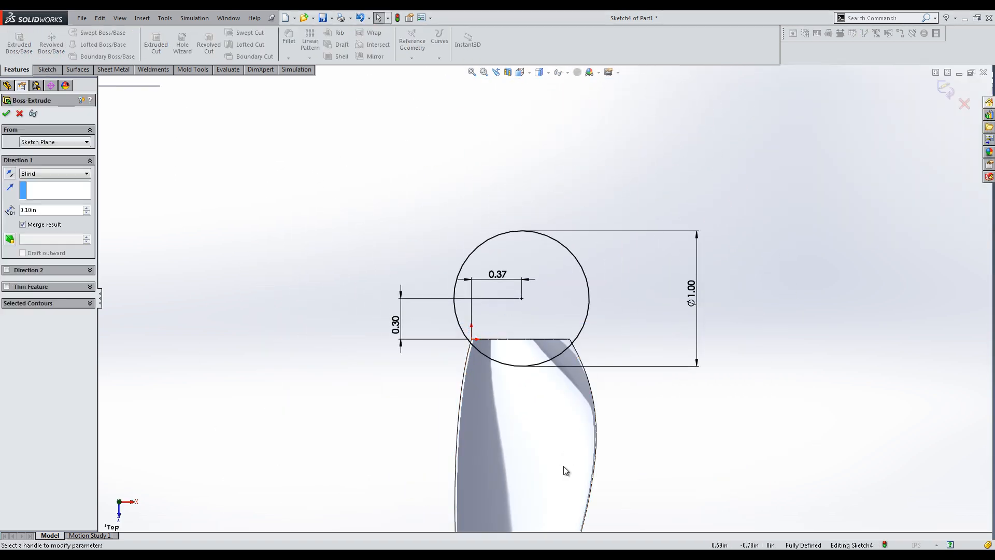
# Extrude the 1.00-diameter root circle on the Top plane into the hub.
pyautogui.click(6, 113)
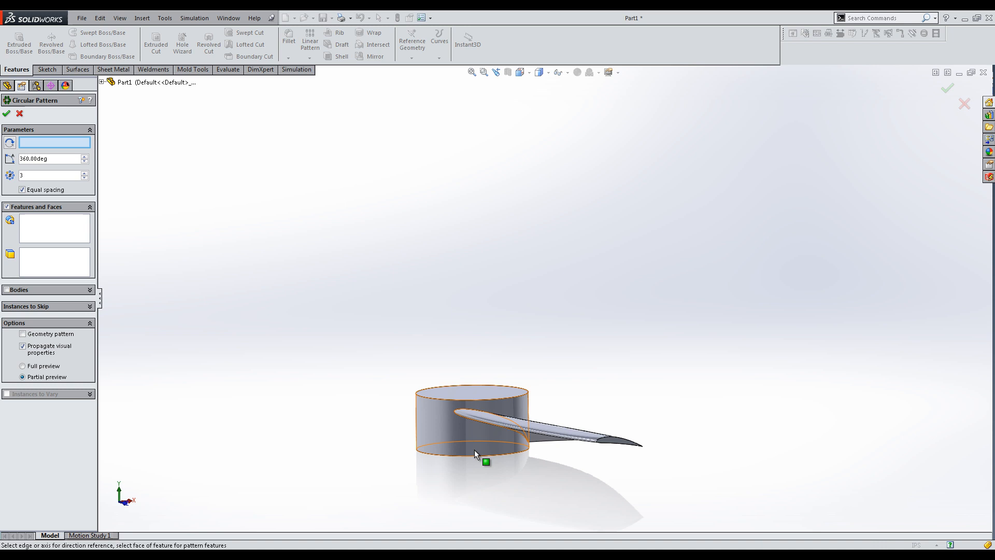
# Pattern Loft1 into 3 equally spaced blades about the hub's cylindrical face.
pyautogui.click(527, 429)
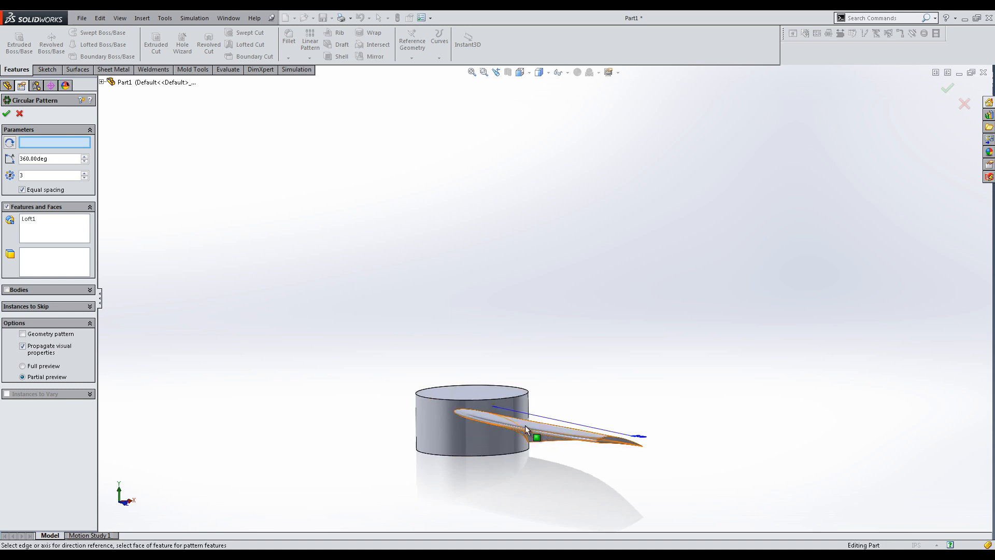
pyautogui.click(472, 419)
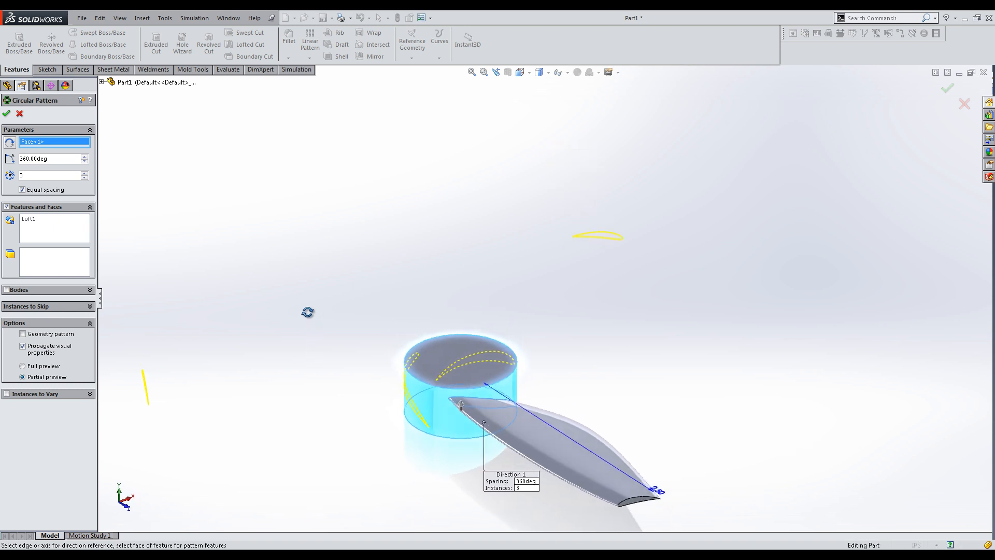
pyautogui.click(6, 113)
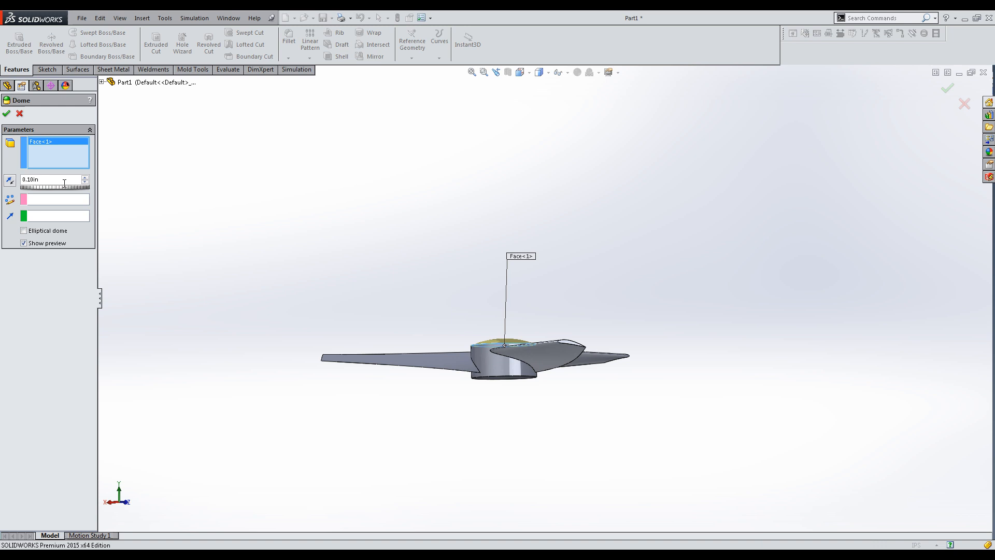
# Add a 0.10 in dome to the hub's top face.
pyautogui.click(84, 176)
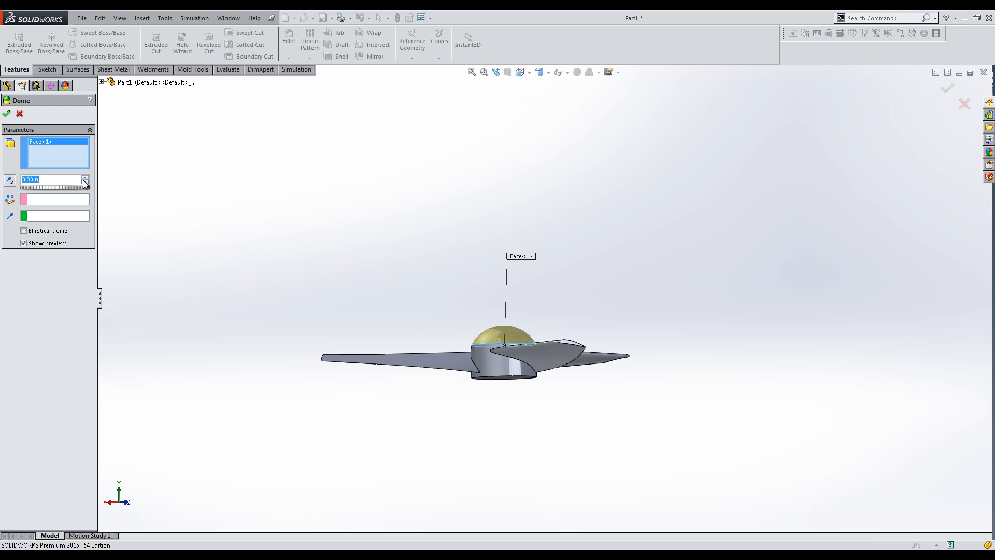
pyautogui.click(6, 113)
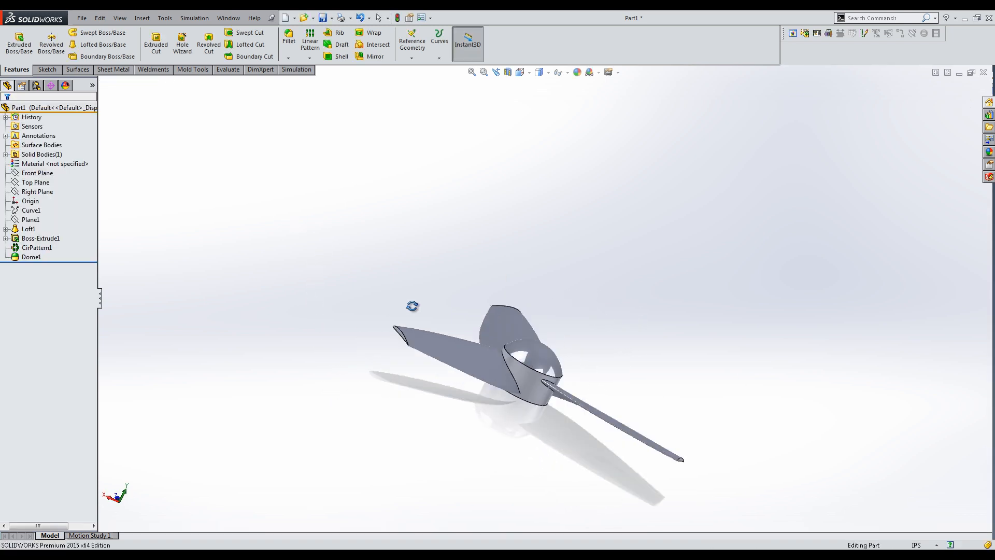